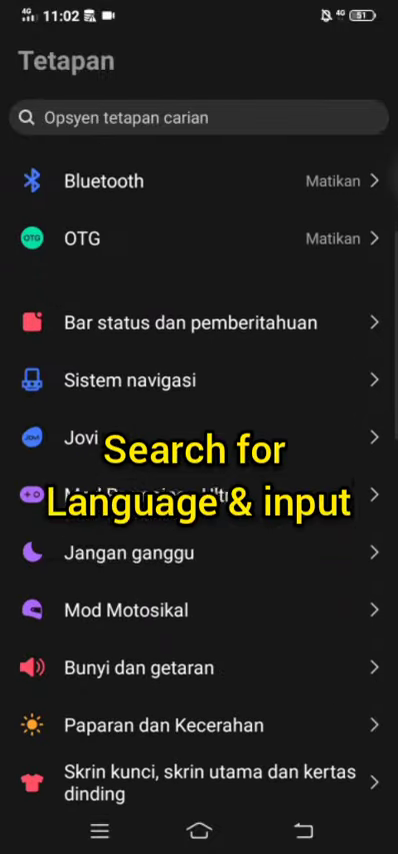
Reach the language and input settings further down the Settings list.
scroll(down, 3)
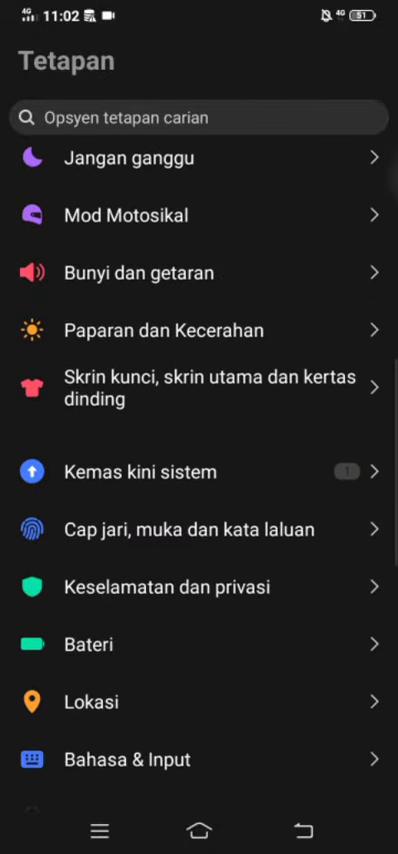
scroll(down, 3)
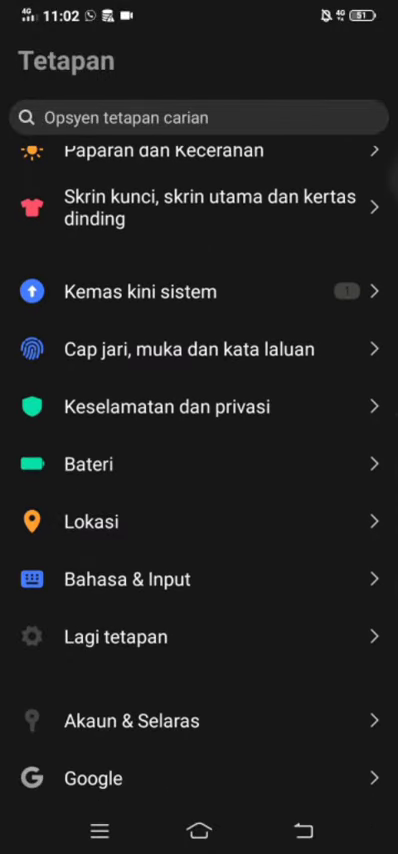
click(126, 580)
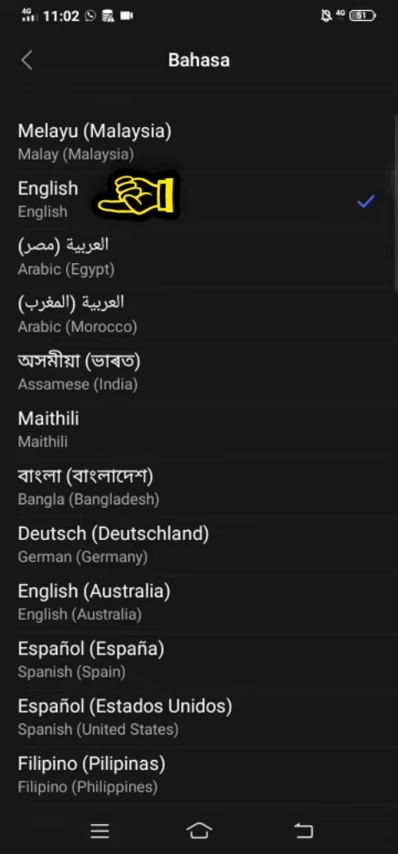
click(48, 200)
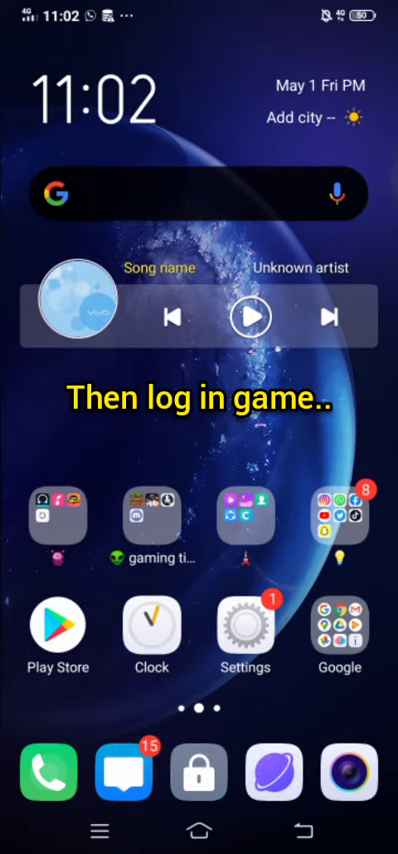
Launch LifeAfter from the gaming folder so the NetEase splash screen appears.
click(152, 516)
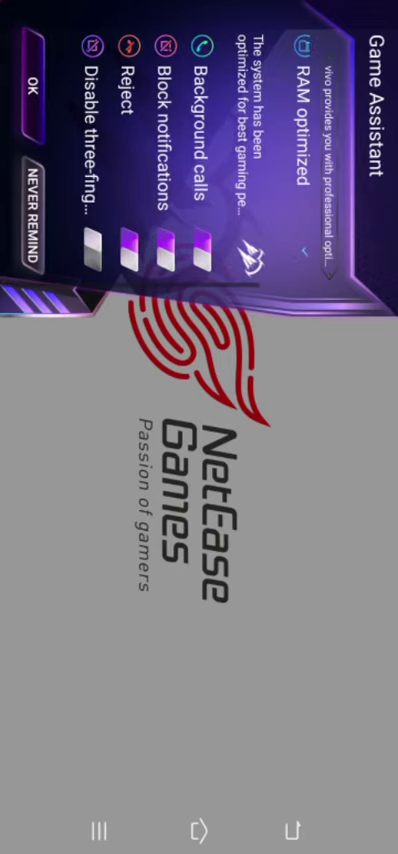
Dismiss the Game Assistant notice and show the NA Server region's server list.
click(34, 82)
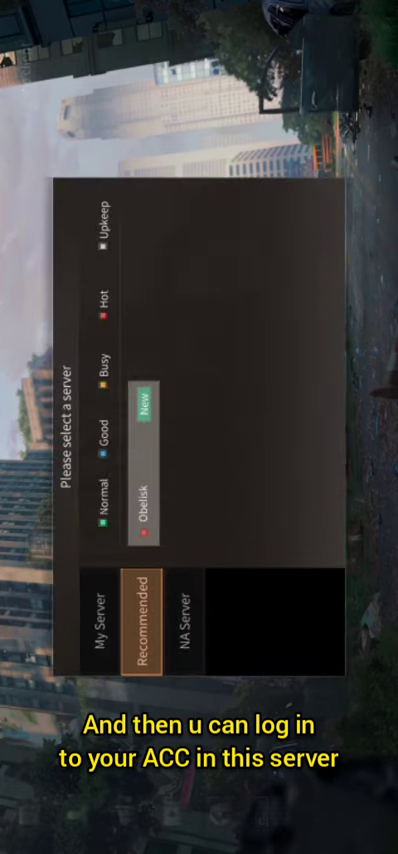
click(190, 618)
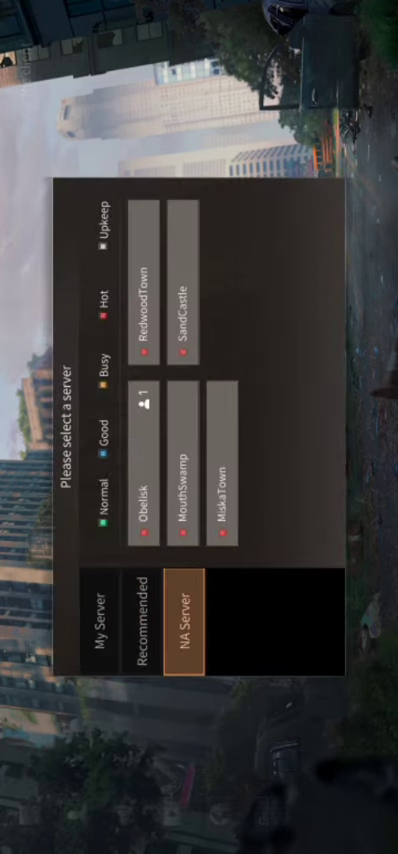